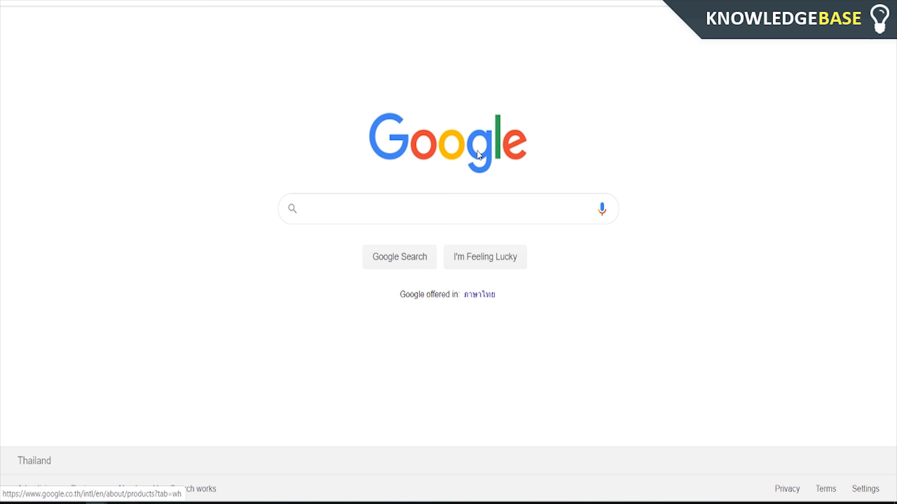
{"action": "mouse_move", "coordinate": [259, 187]}
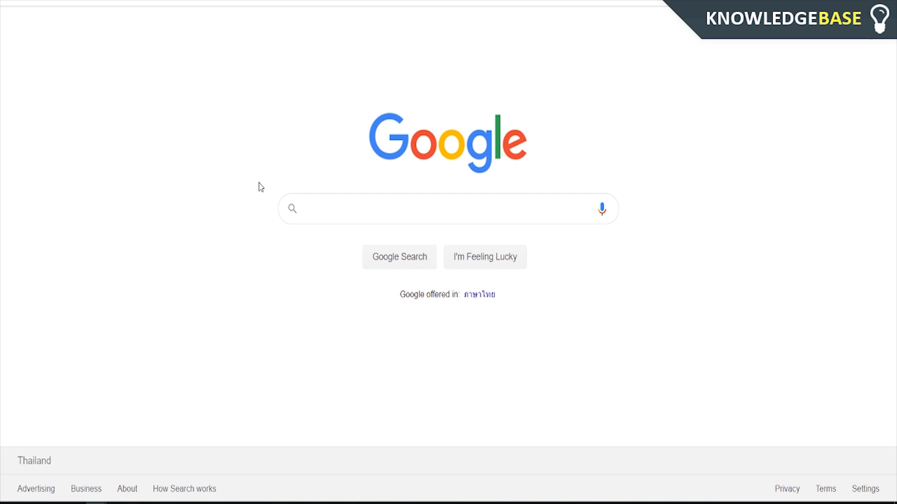
{"action": "mouse_move", "coordinate": [337, 229]}
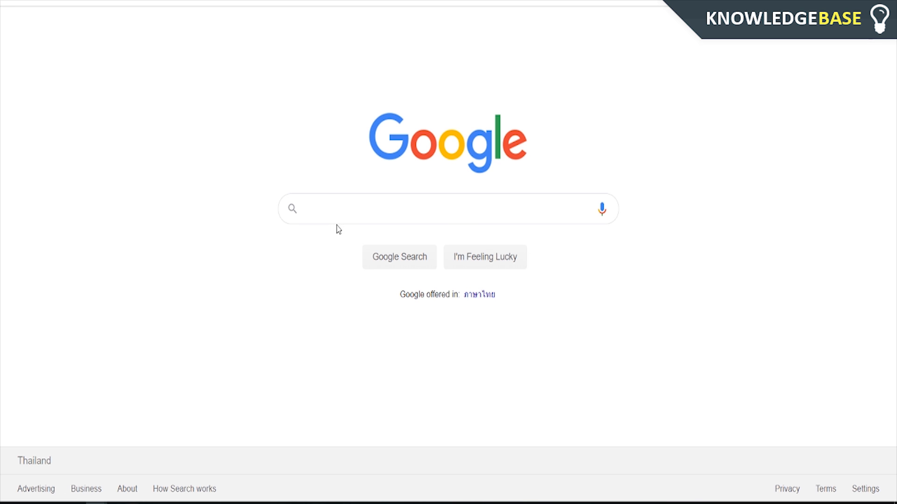
{"action": "mouse_move", "coordinate": [835, 64]}
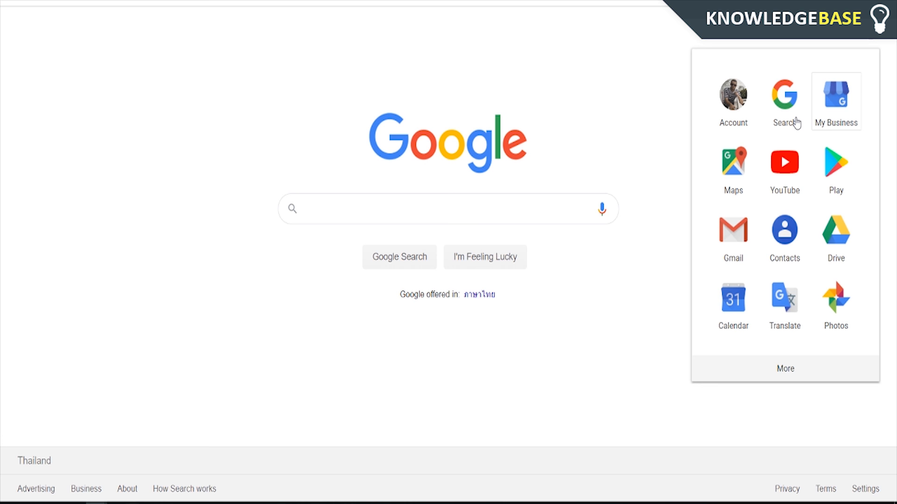
Search Google Maps for 'venice' and choose Venice, Los Angeles from the suggestions
{"action": "left_click", "coordinate": [732, 162]}
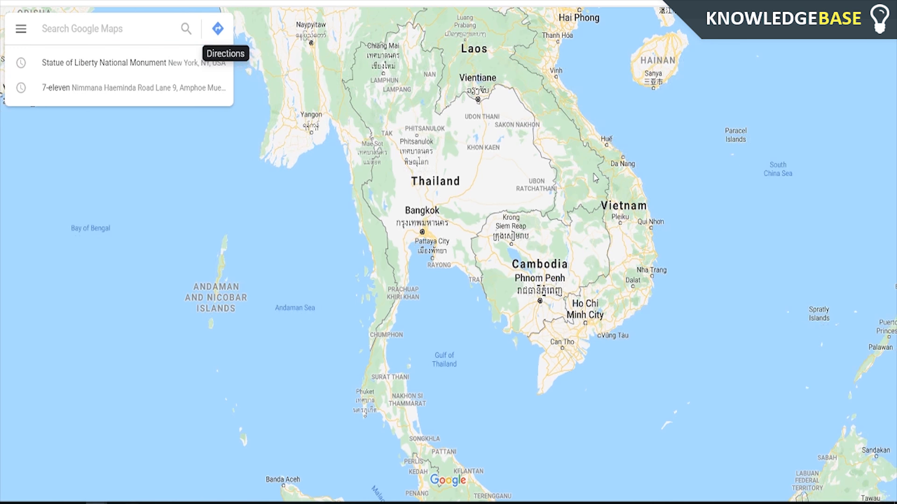
{"action": "left_click", "coordinate": [86, 28]}
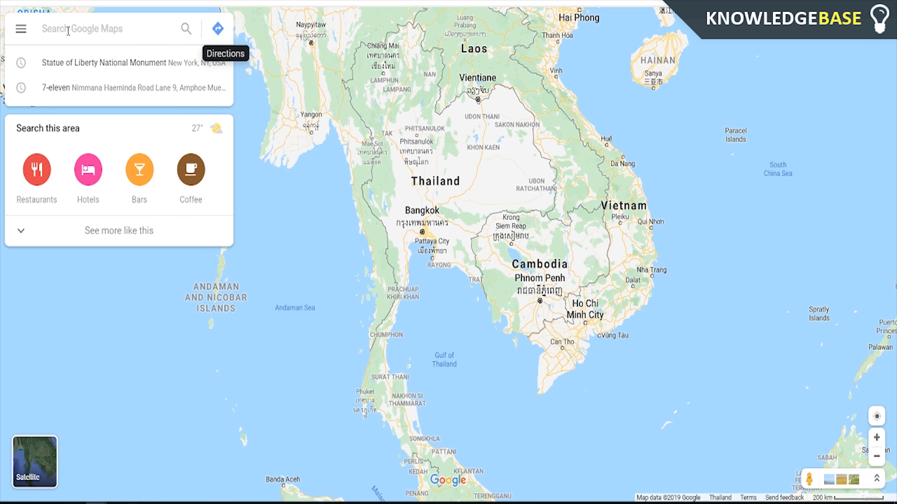
{"action": "type", "text": "venice"}
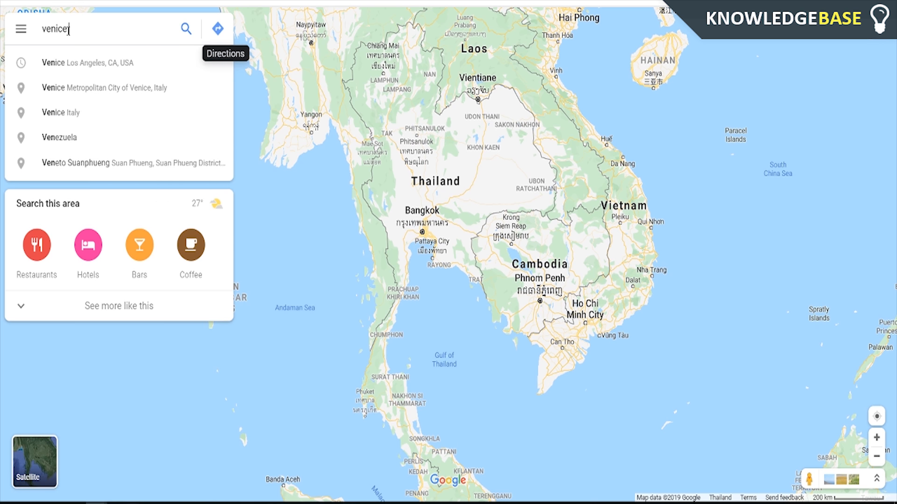
{"action": "left_click", "coordinate": [87, 63]}
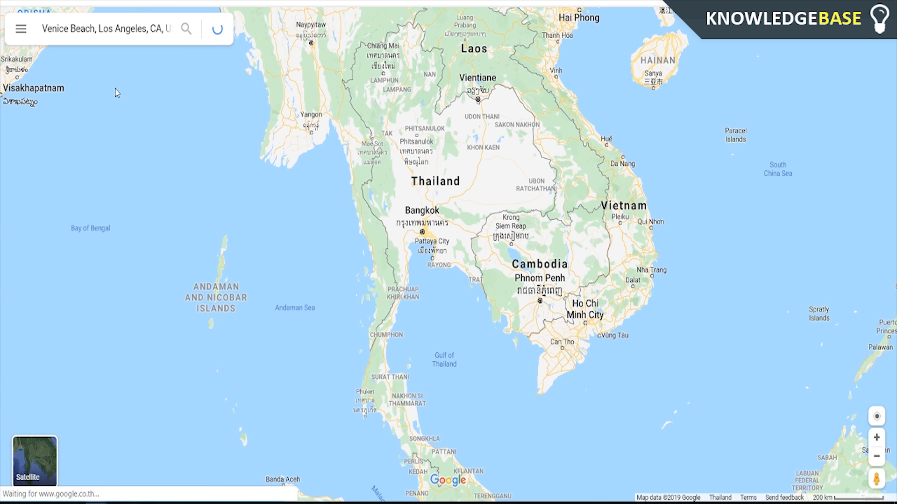
Load the Venice Beach result and zoom in on the streets around Venice and Ocean Park
{"action": "left_click", "coordinate": [186, 29]}
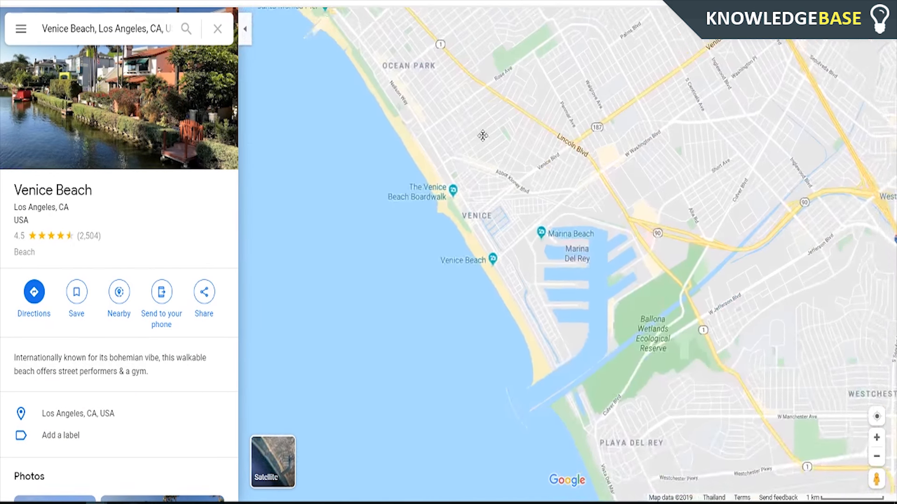
{"action": "left_click", "coordinate": [876, 437]}
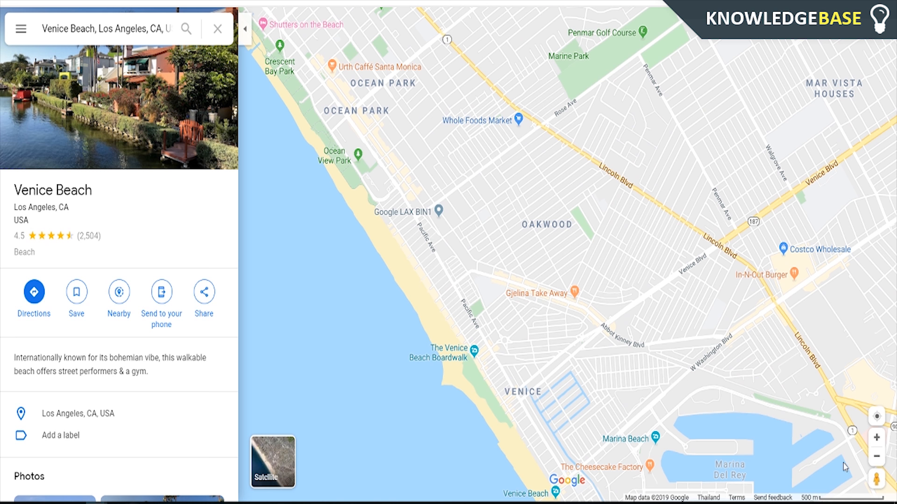
{"action": "mouse_move", "coordinate": [873, 479]}
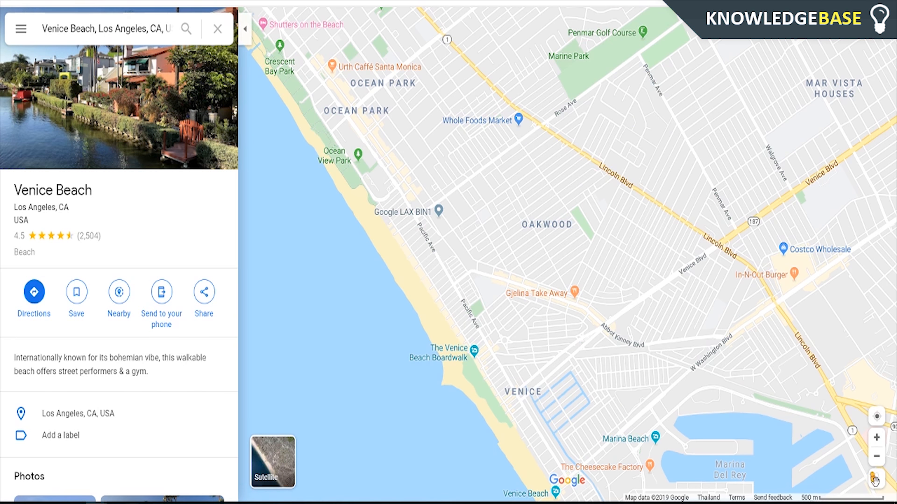
{"action": "left_click", "coordinate": [877, 478]}
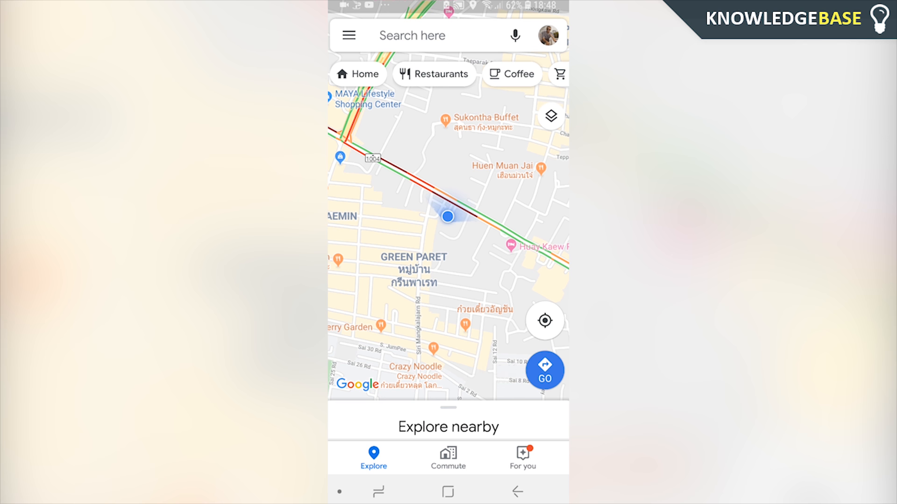
On the phone, pick Venice Beach from today's recent searches to pin it on the map
{"action": "left_click", "coordinate": [434, 35]}
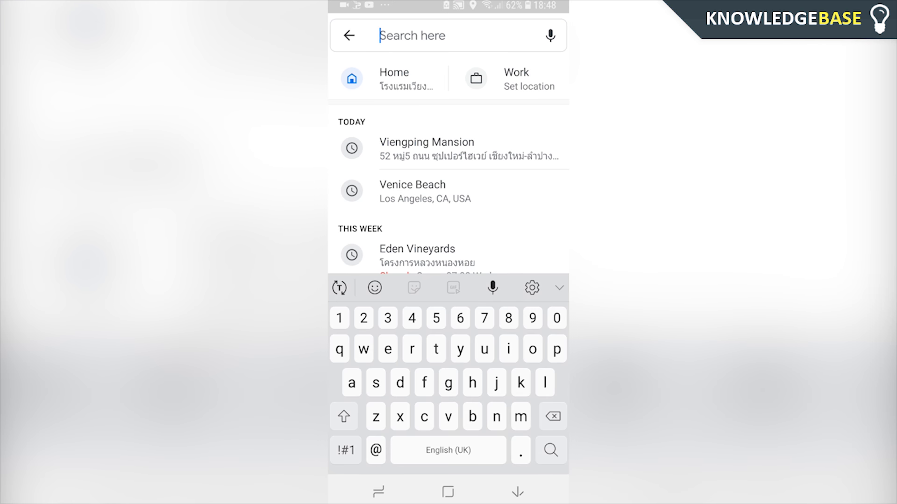
{"action": "left_click", "coordinate": [517, 493]}
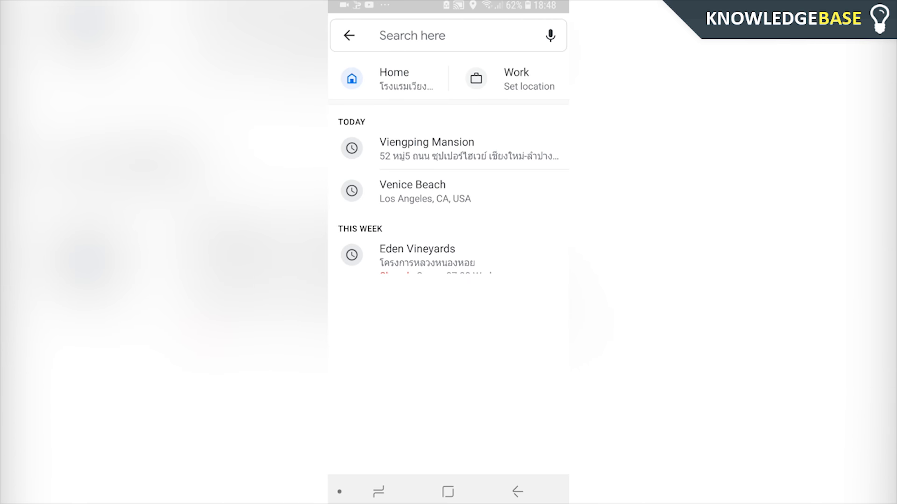
{"action": "left_click", "coordinate": [412, 192]}
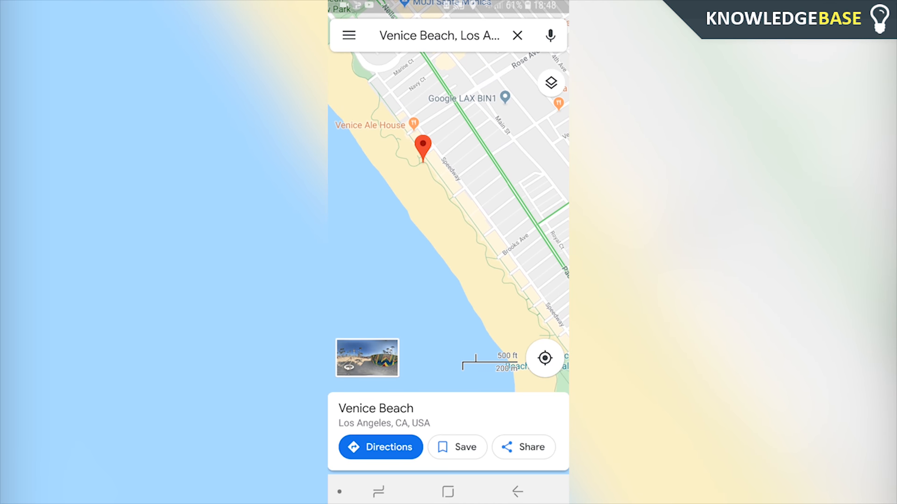
{"action": "scroll", "scroll_direction": "down", "scroll_amount": 3}
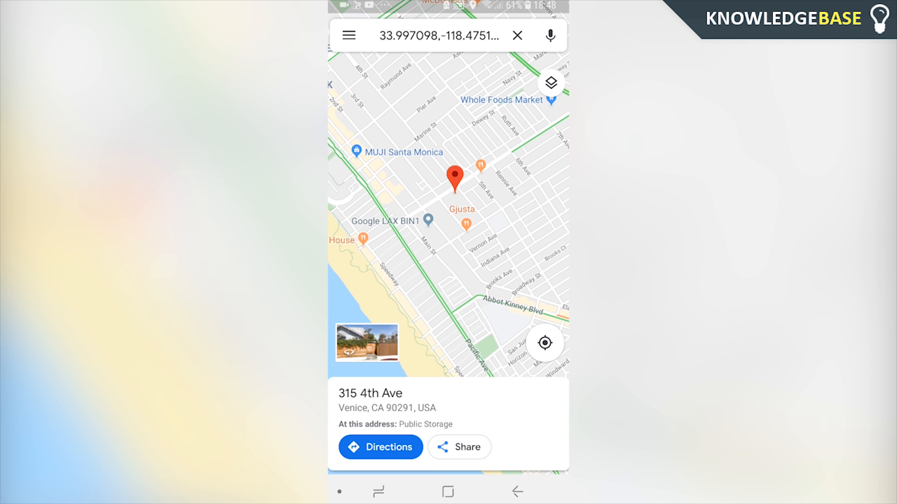
{"action": "left_click", "coordinate": [365, 343]}
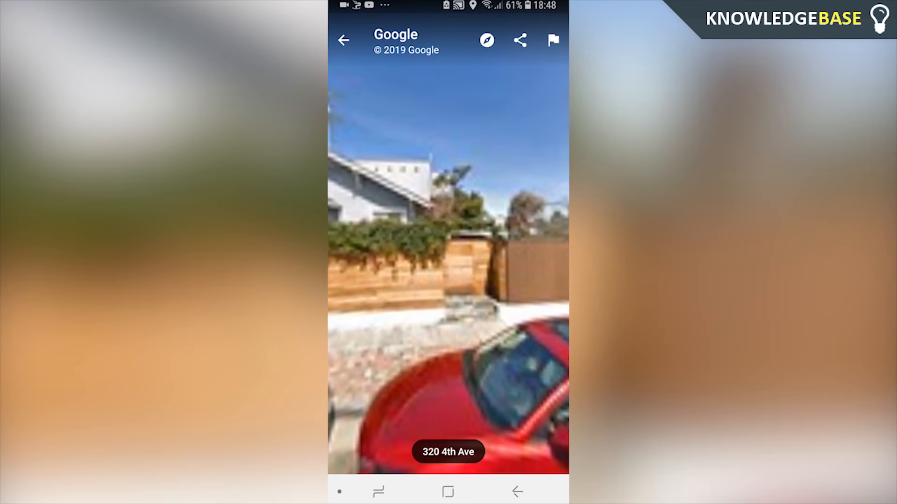